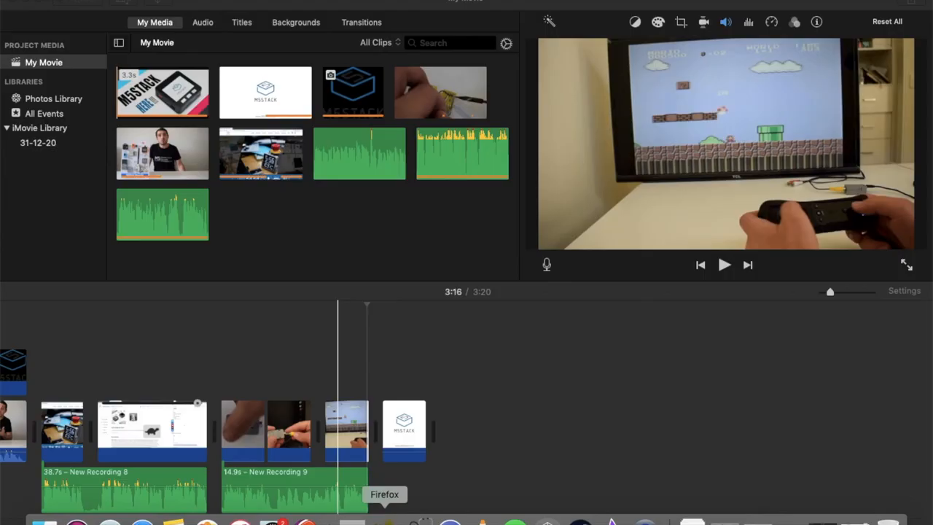
- Bring the M5Stack Docs BASIC page forward and scroll through Description, Product Features and EasyLoader
click(385, 520)
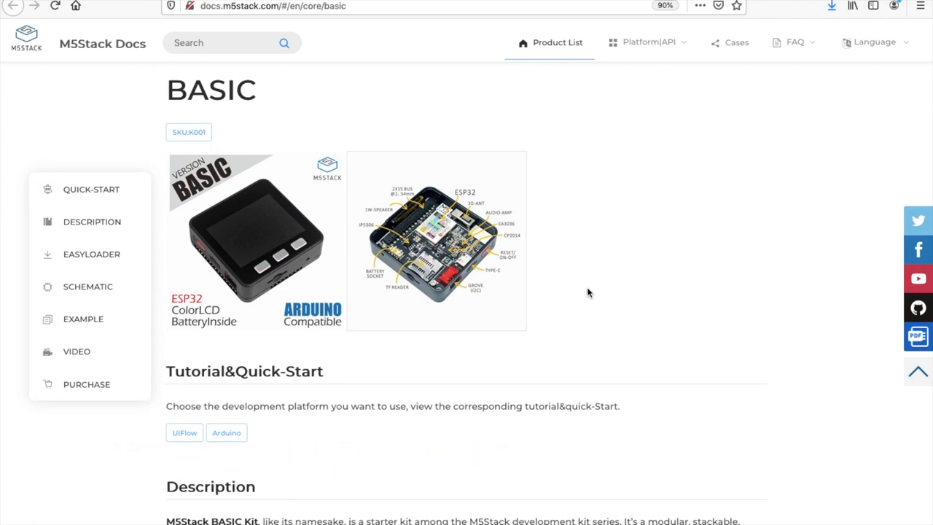
mouse_move(585, 297)
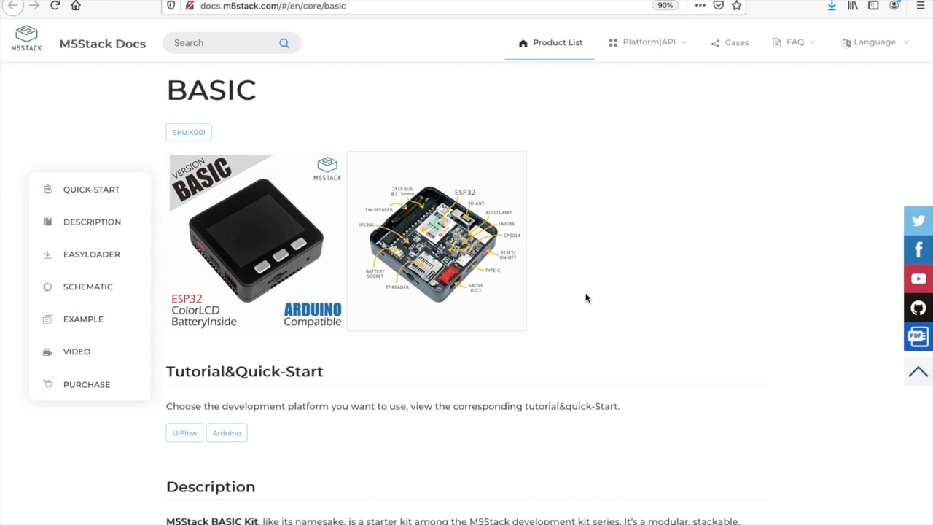
mouse_move(572, 300)
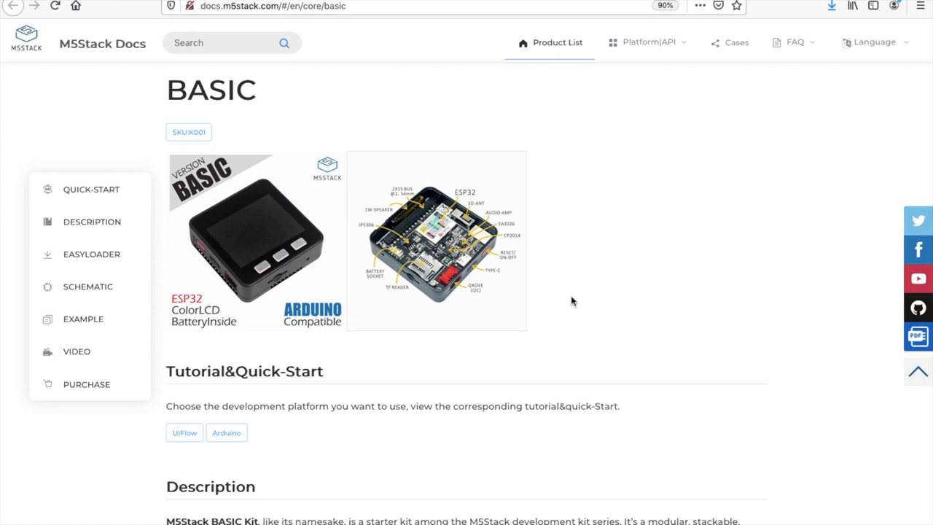
mouse_move(283, 288)
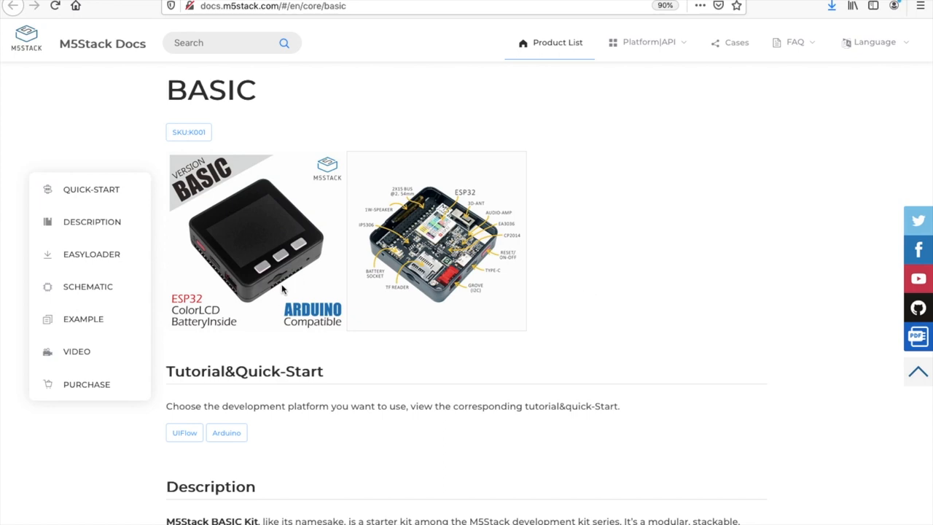
mouse_move(233, 300)
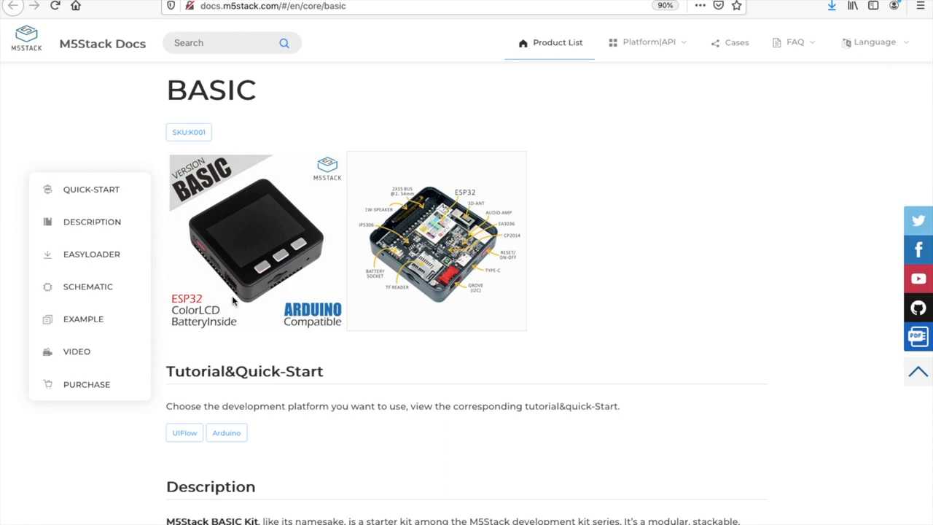
scroll(down, 3)
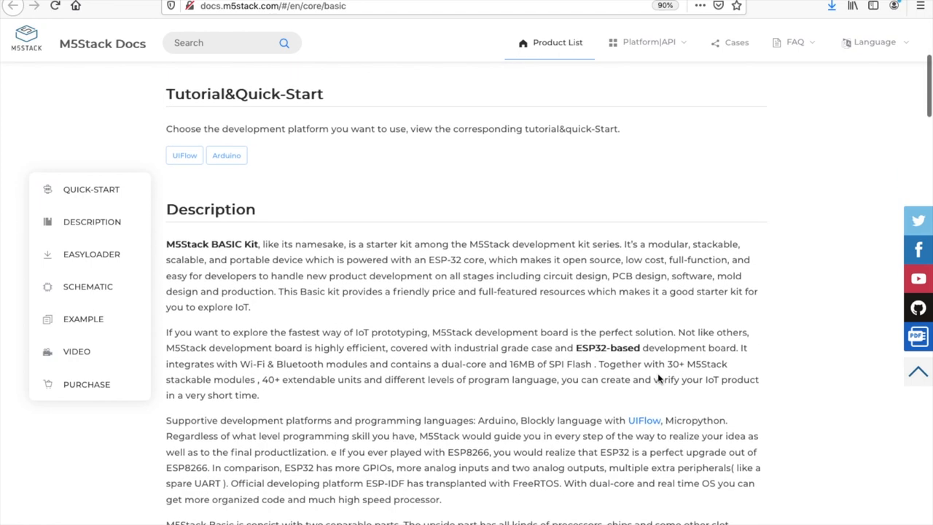
scroll(down, 3)
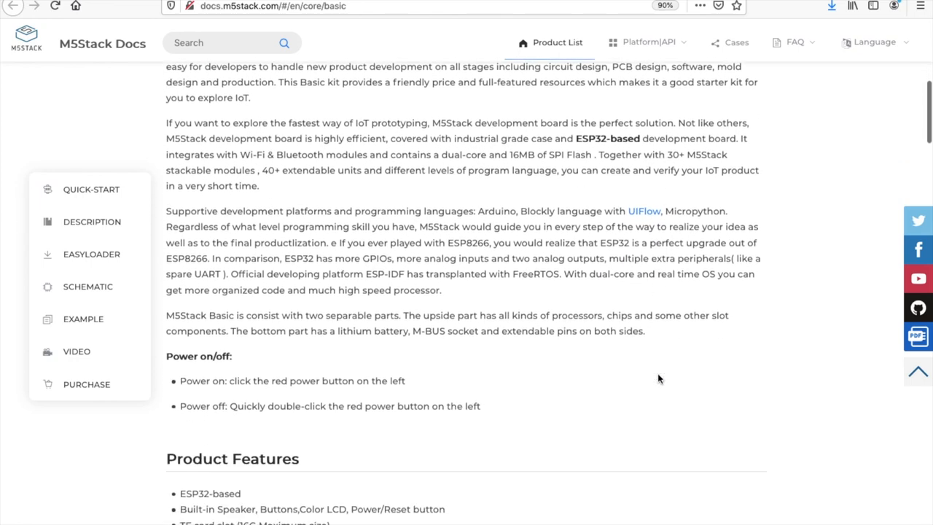
scroll(down, 3)
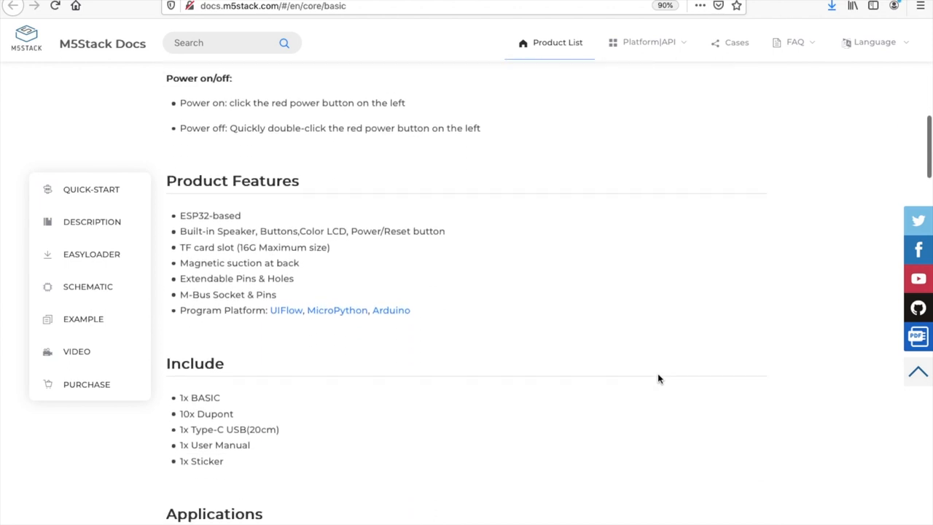
scroll(down, 3)
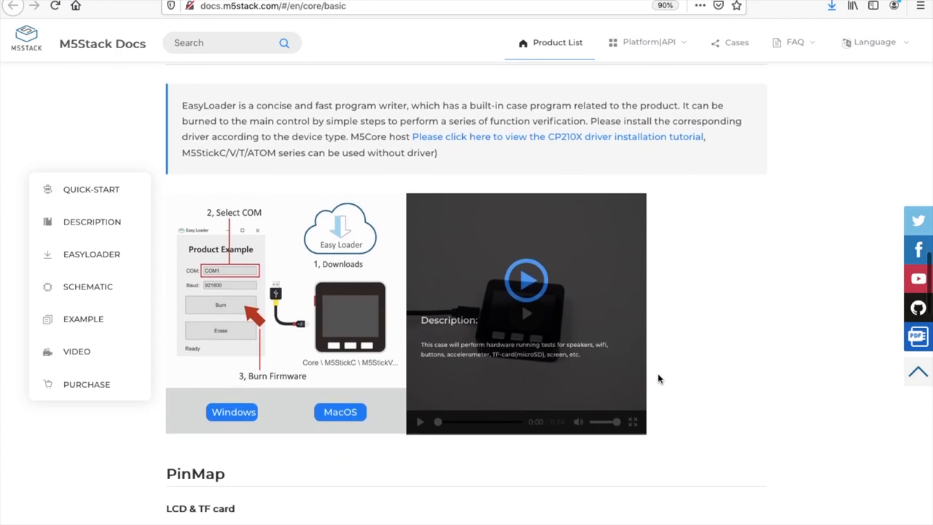
scroll(down, 3)
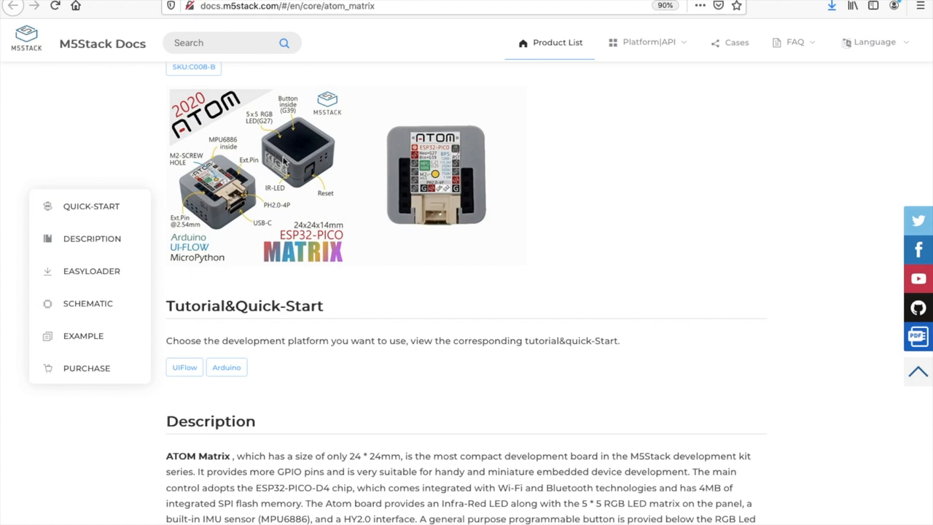
mouse_move(309, 139)
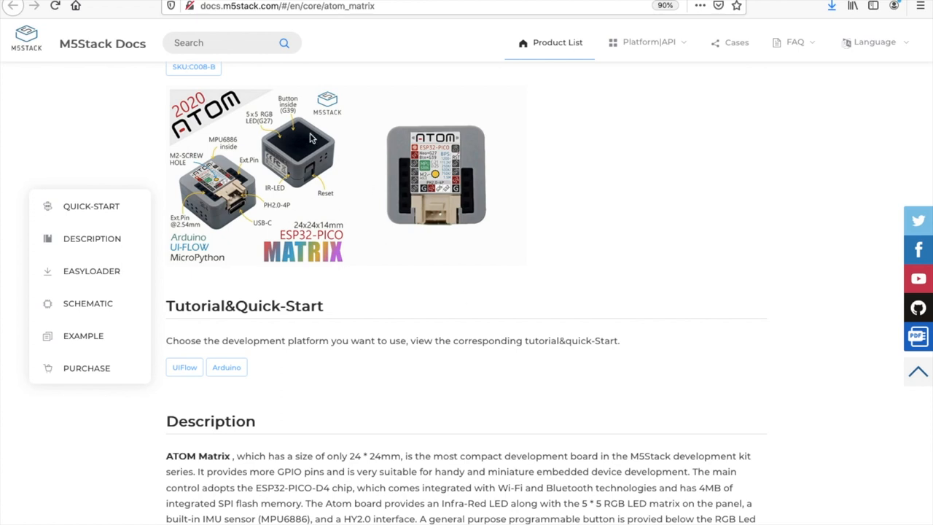
mouse_move(425, 169)
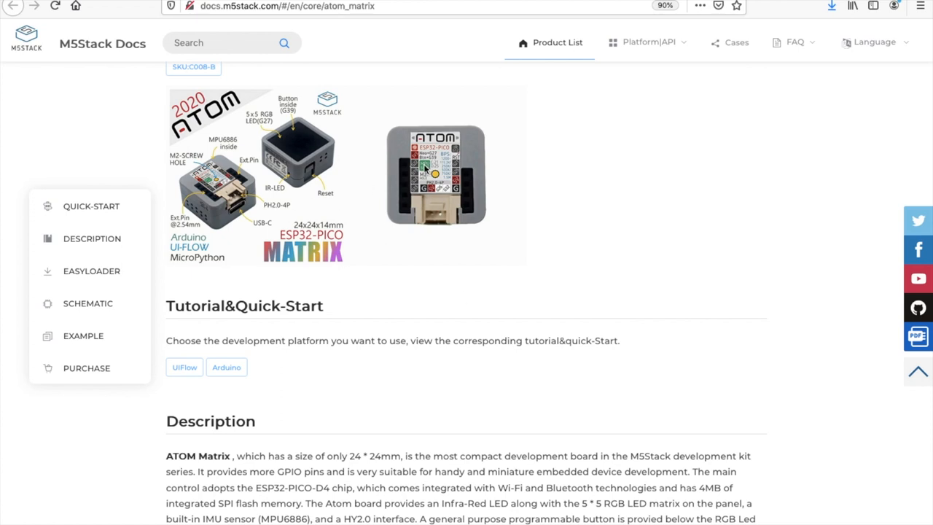
mouse_move(481, 181)
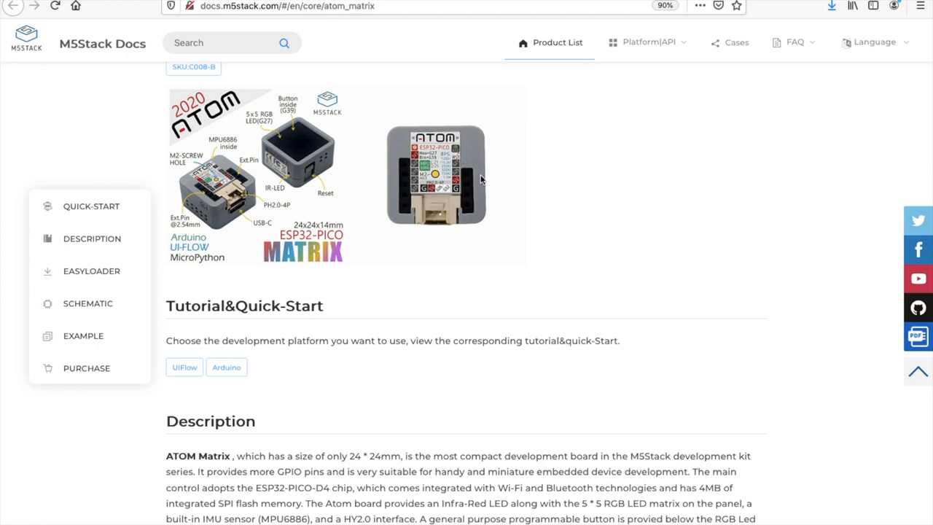
mouse_move(522, 233)
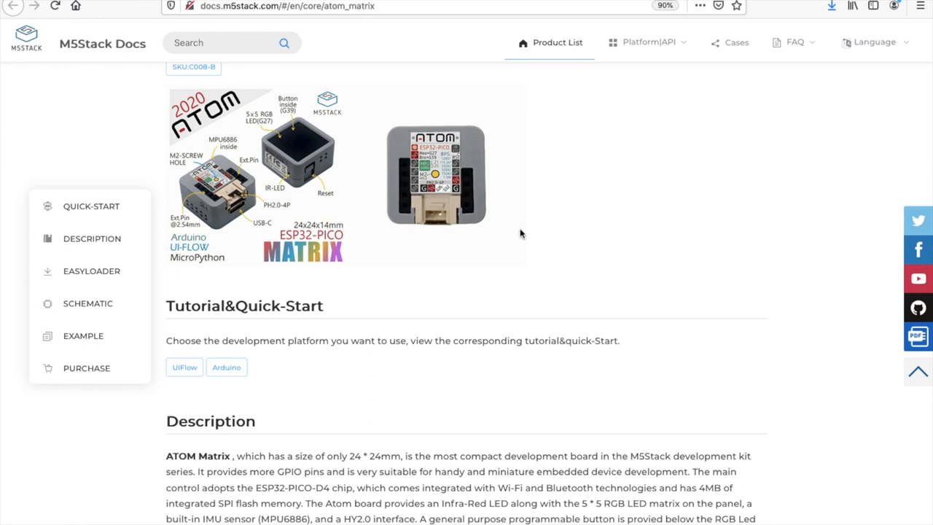
mouse_move(368, 245)
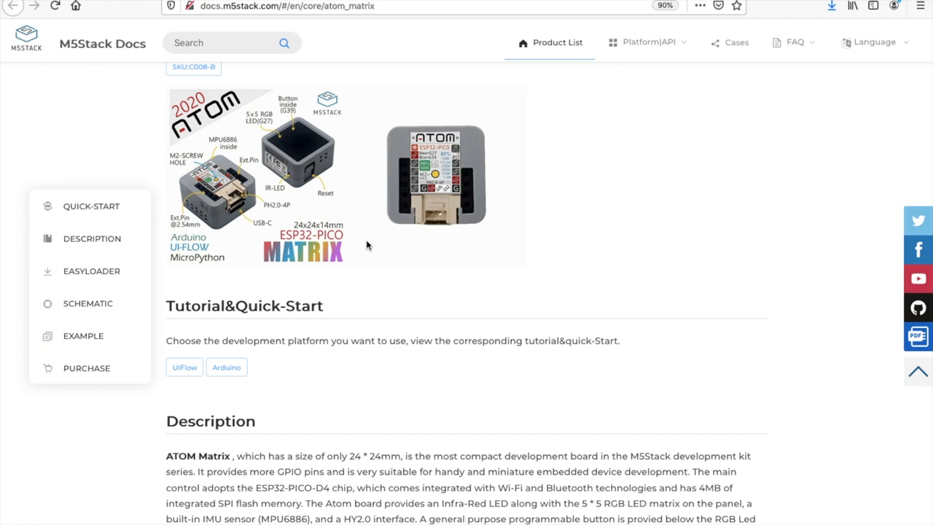
mouse_move(390, 279)
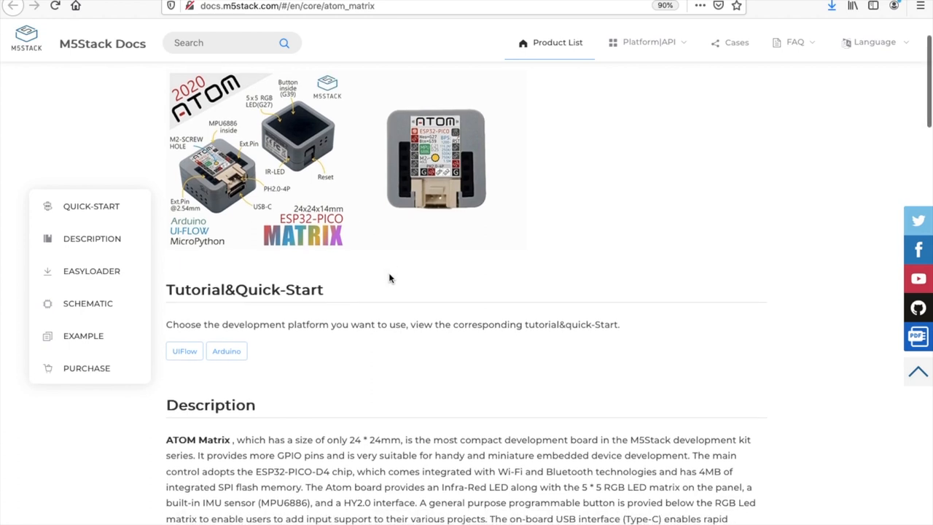
- Scroll the ATOM Matrix page down to the Pin Map, then back up to the Description
scroll(down, 3)
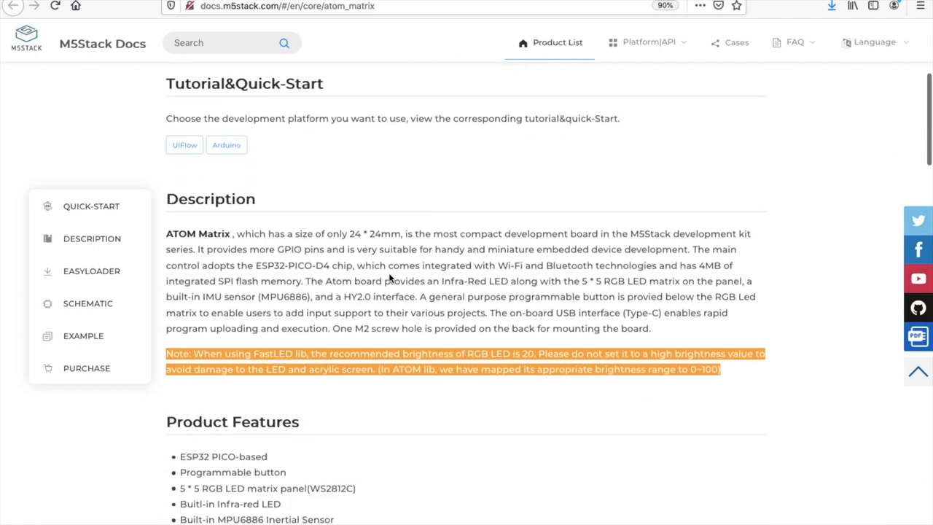
scroll(down, 3)
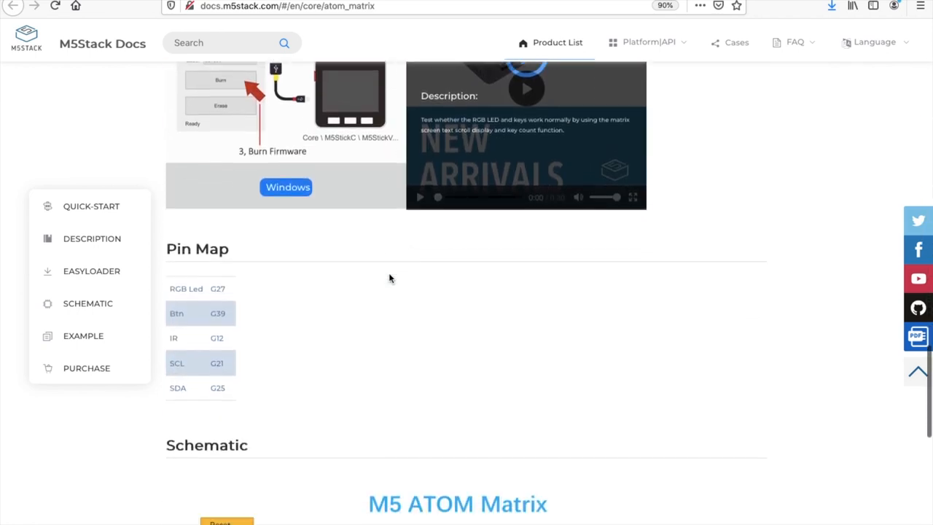
scroll(up, 3)
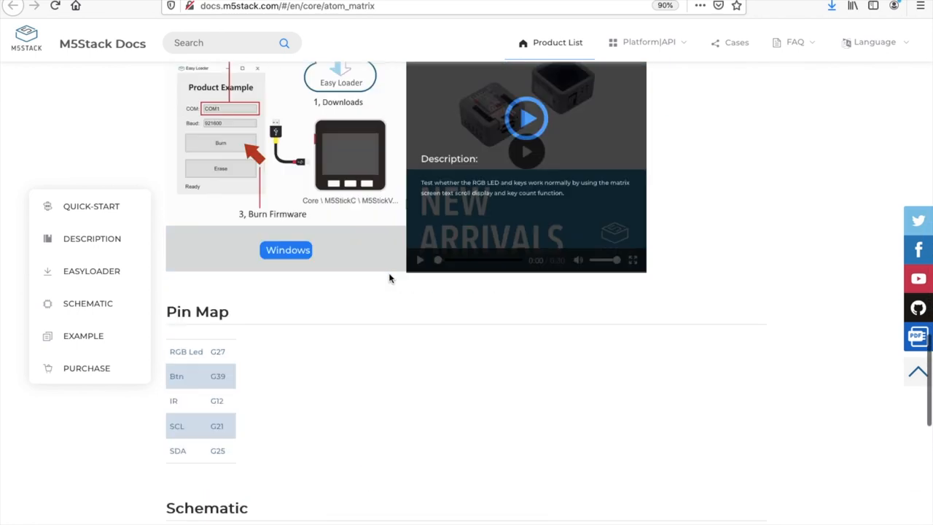
scroll(up, 3)
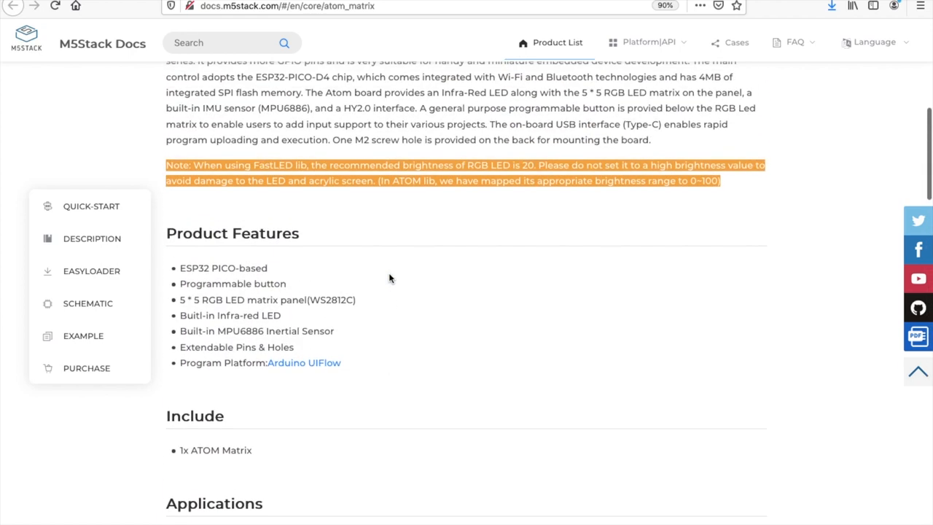
scroll(up, 3)
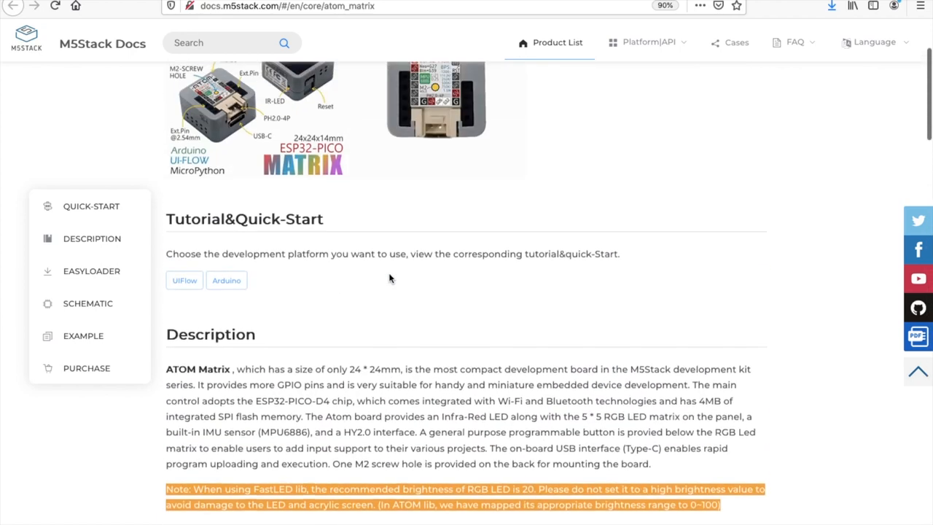